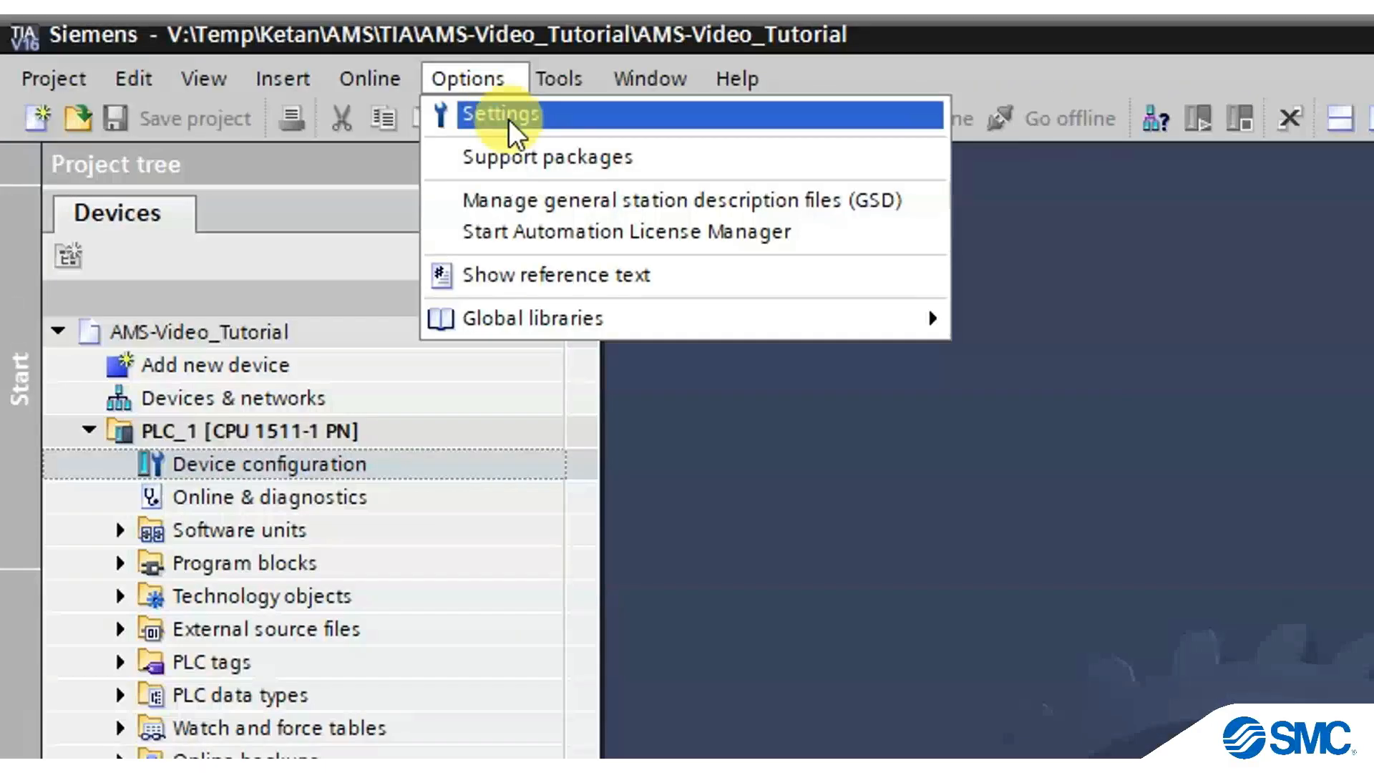
mouse_move(574, 200)
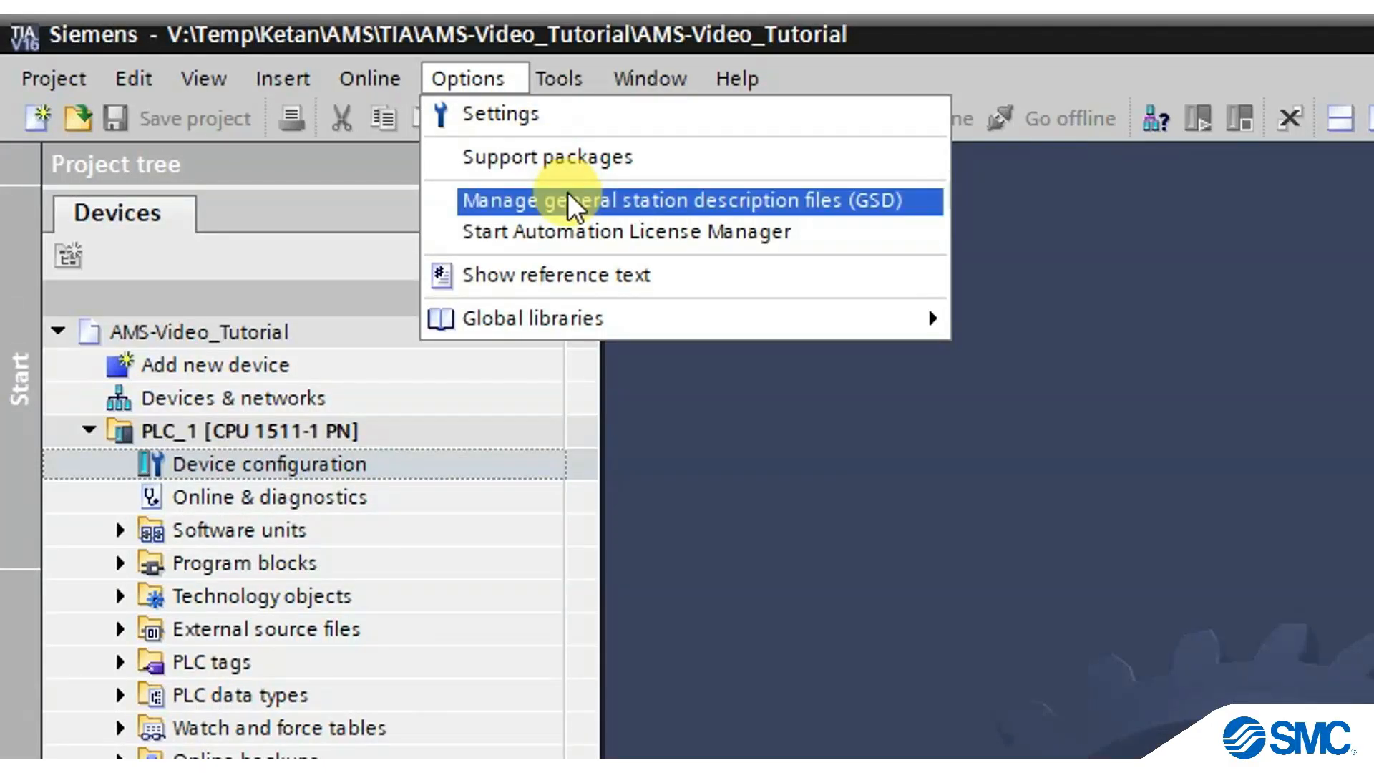
Install the SMC EXA1 V2.41 GSDML file from Desktop\PROFINET via Manage GSD files.
click(684, 200)
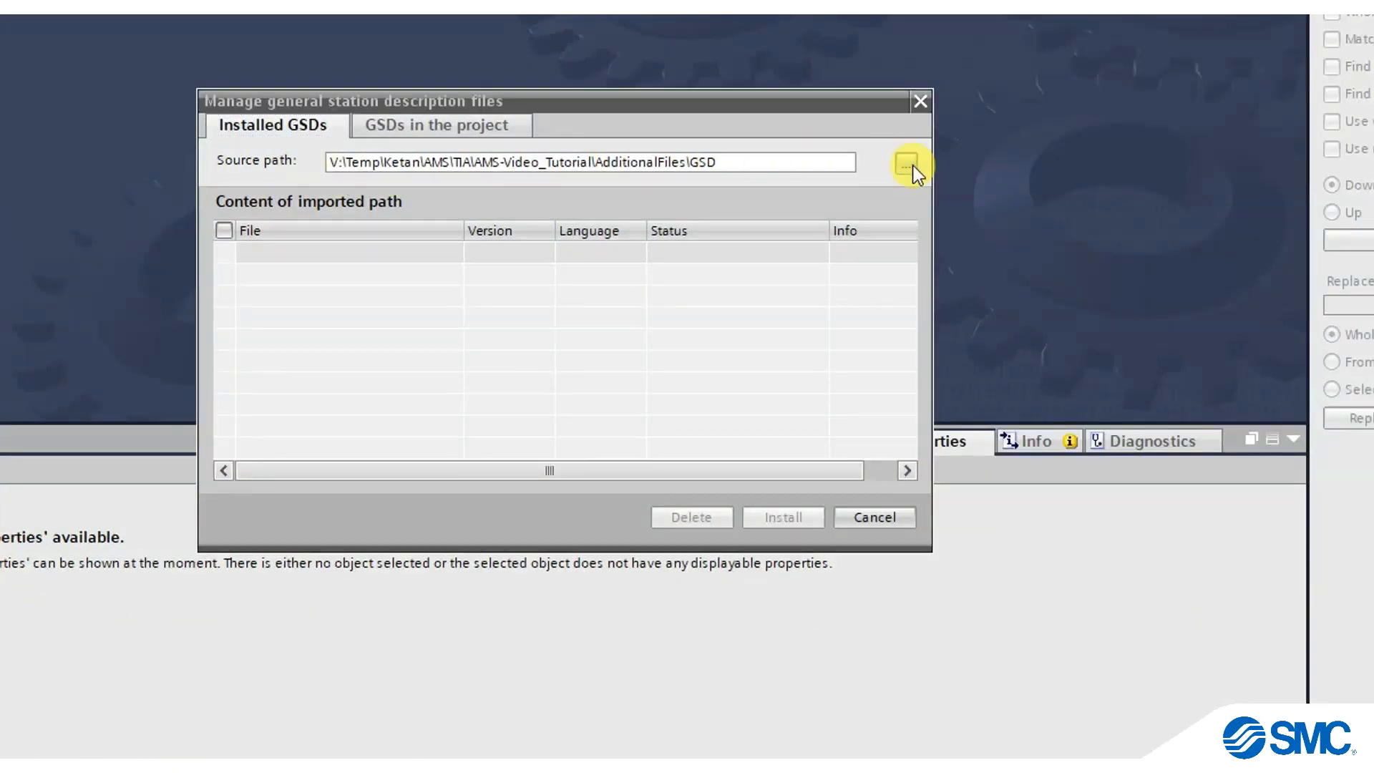
click(909, 163)
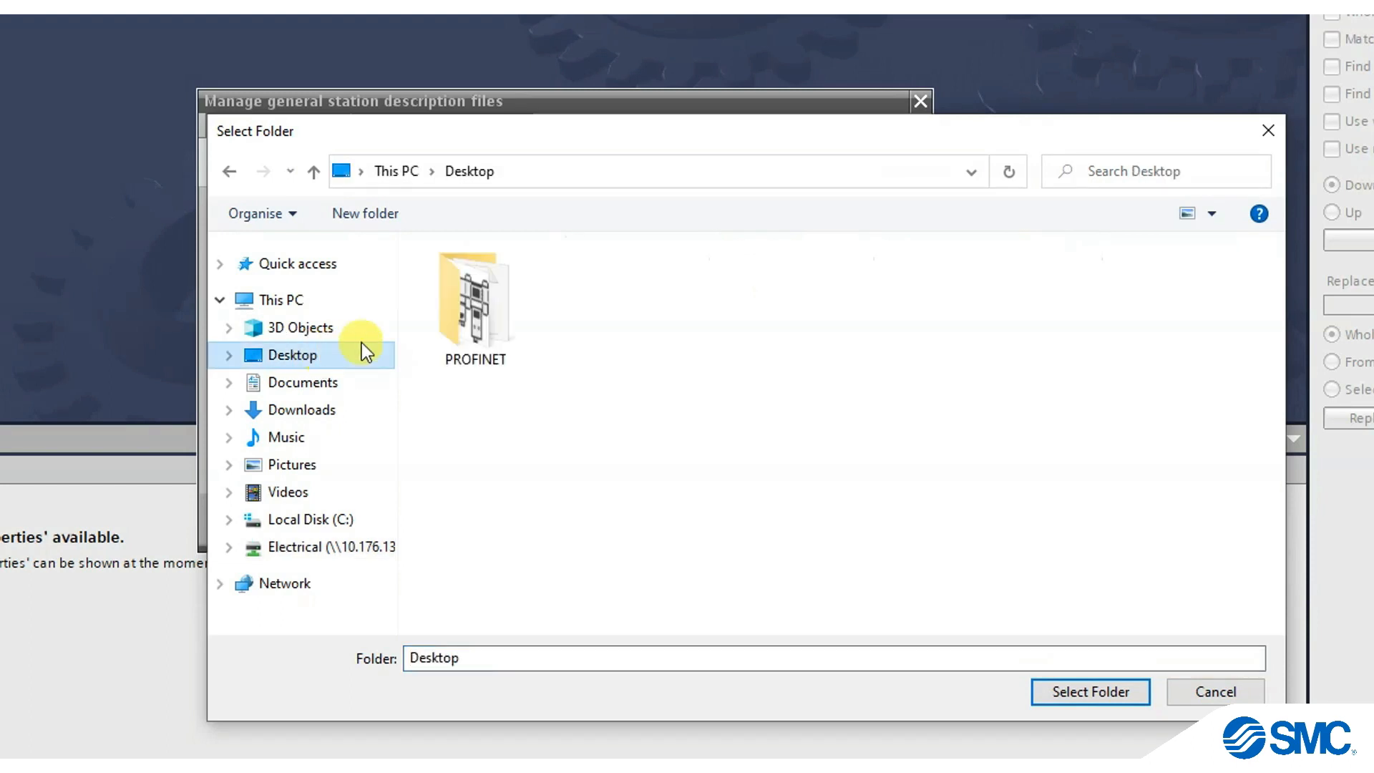
click(474, 298)
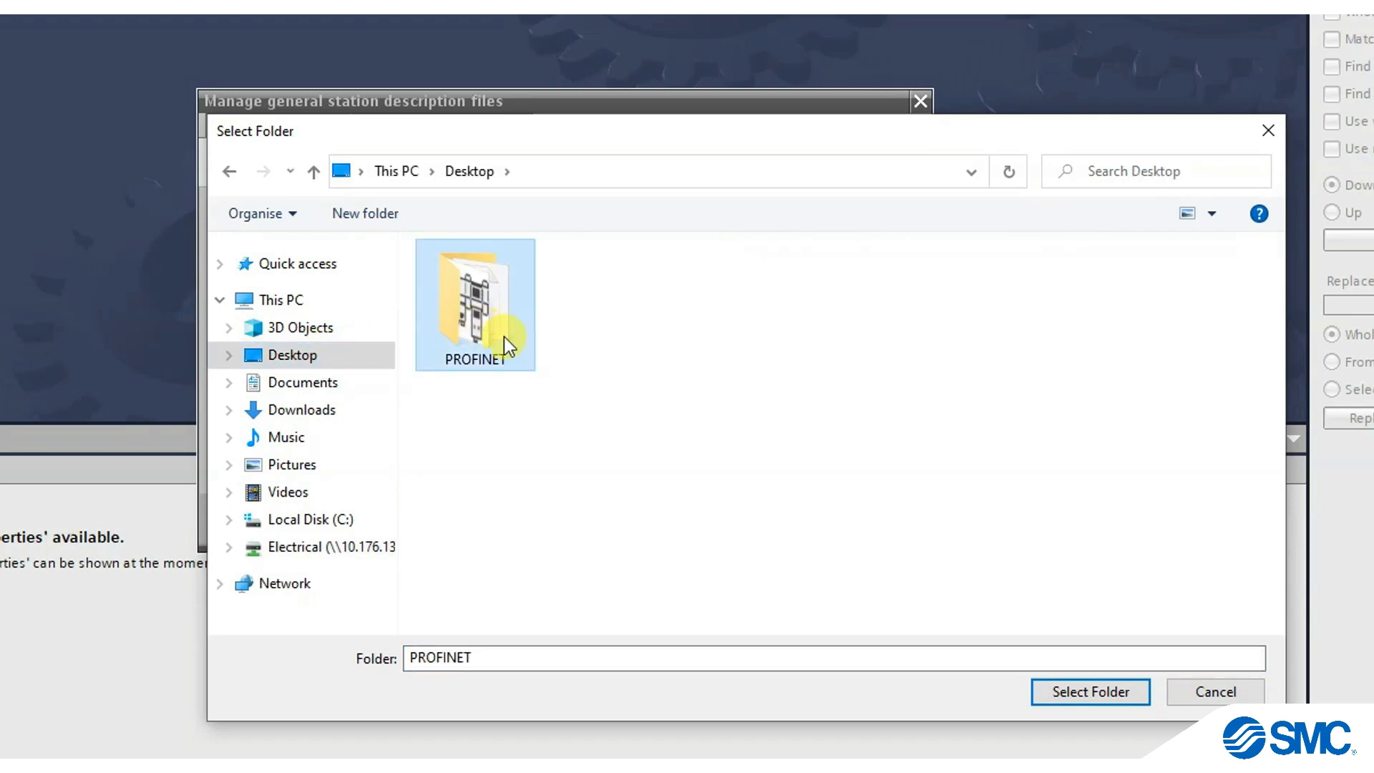
click(1089, 691)
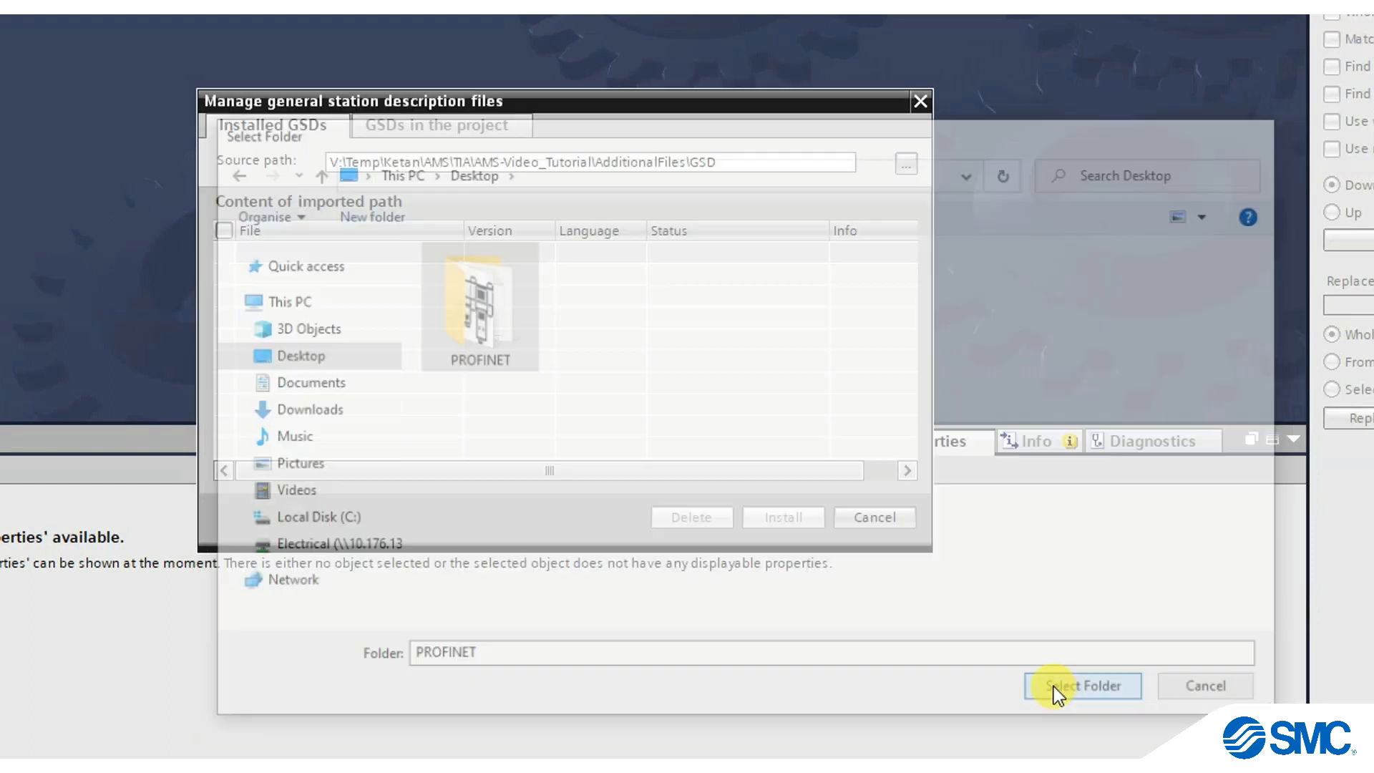
click(1082, 686)
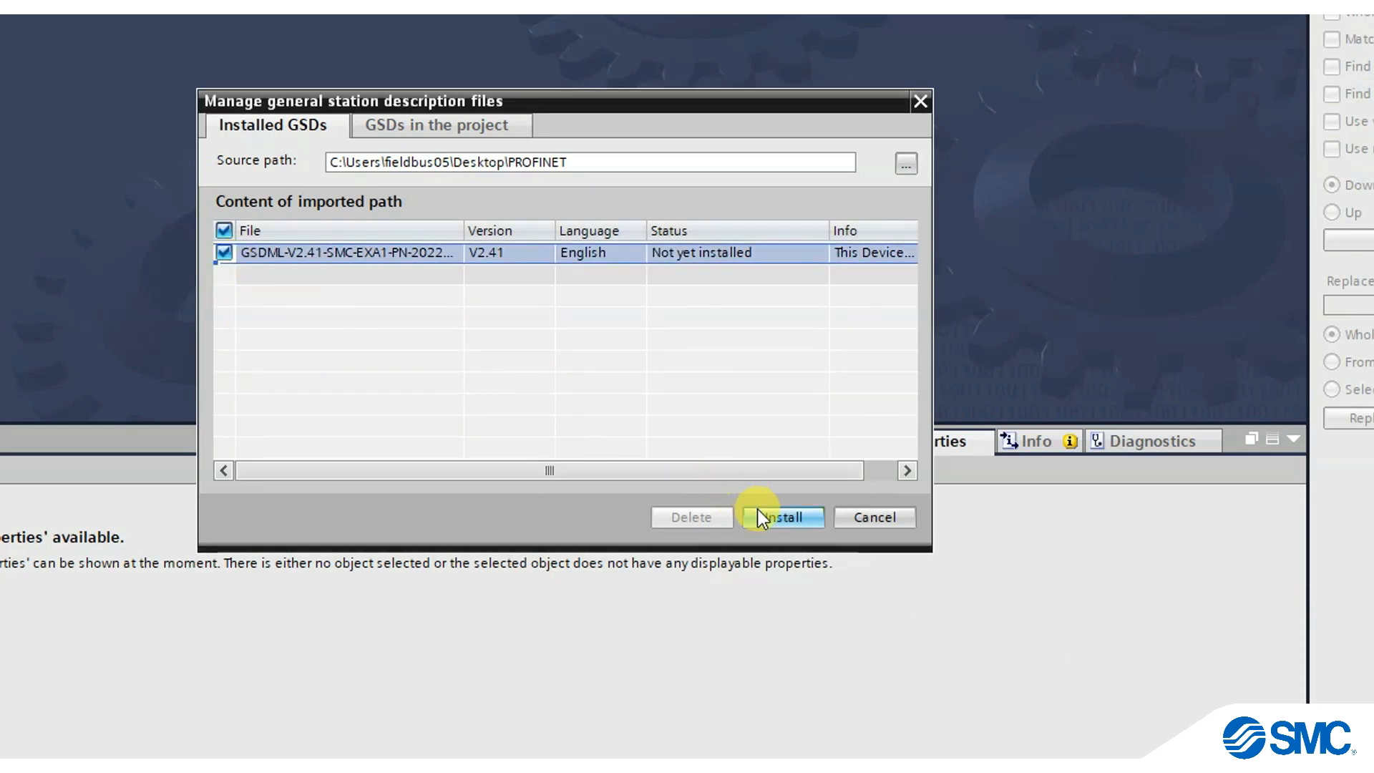
click(781, 517)
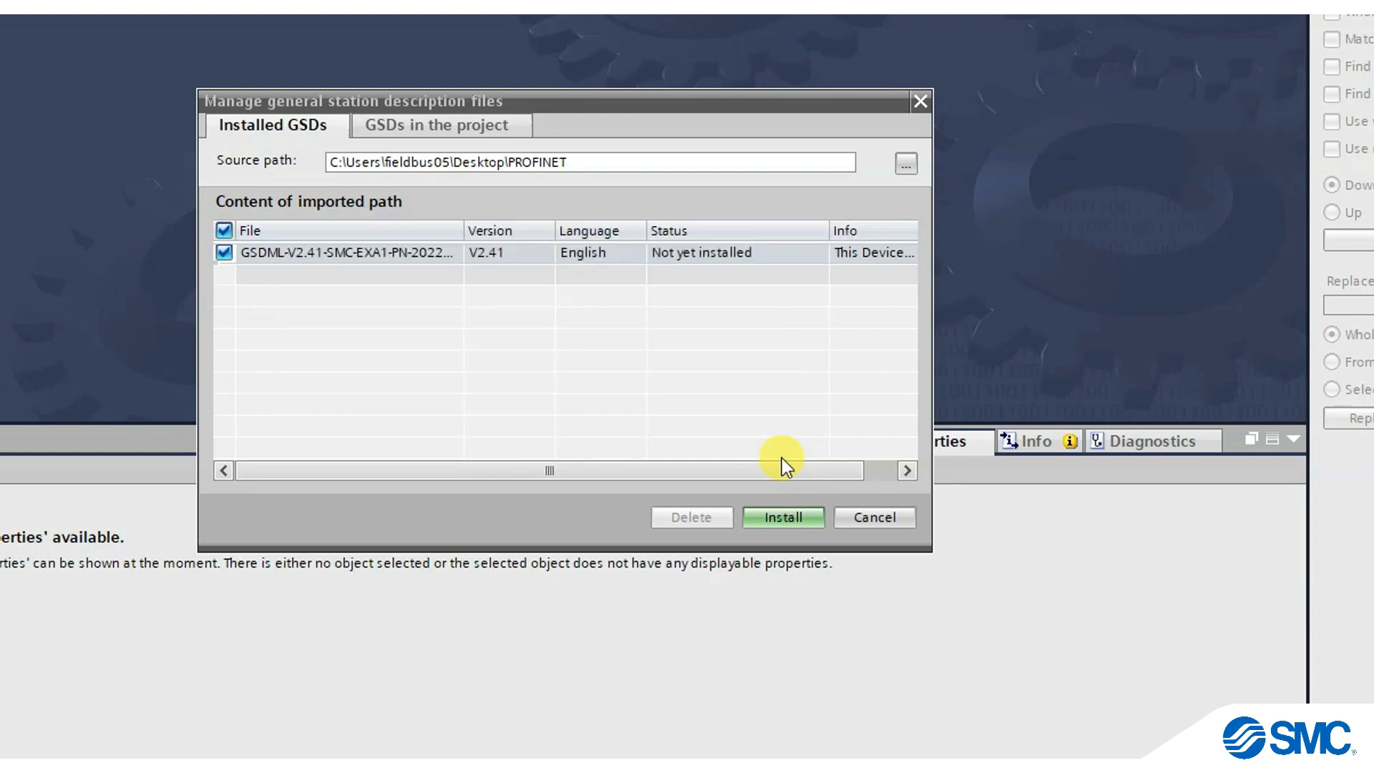
click(781, 517)
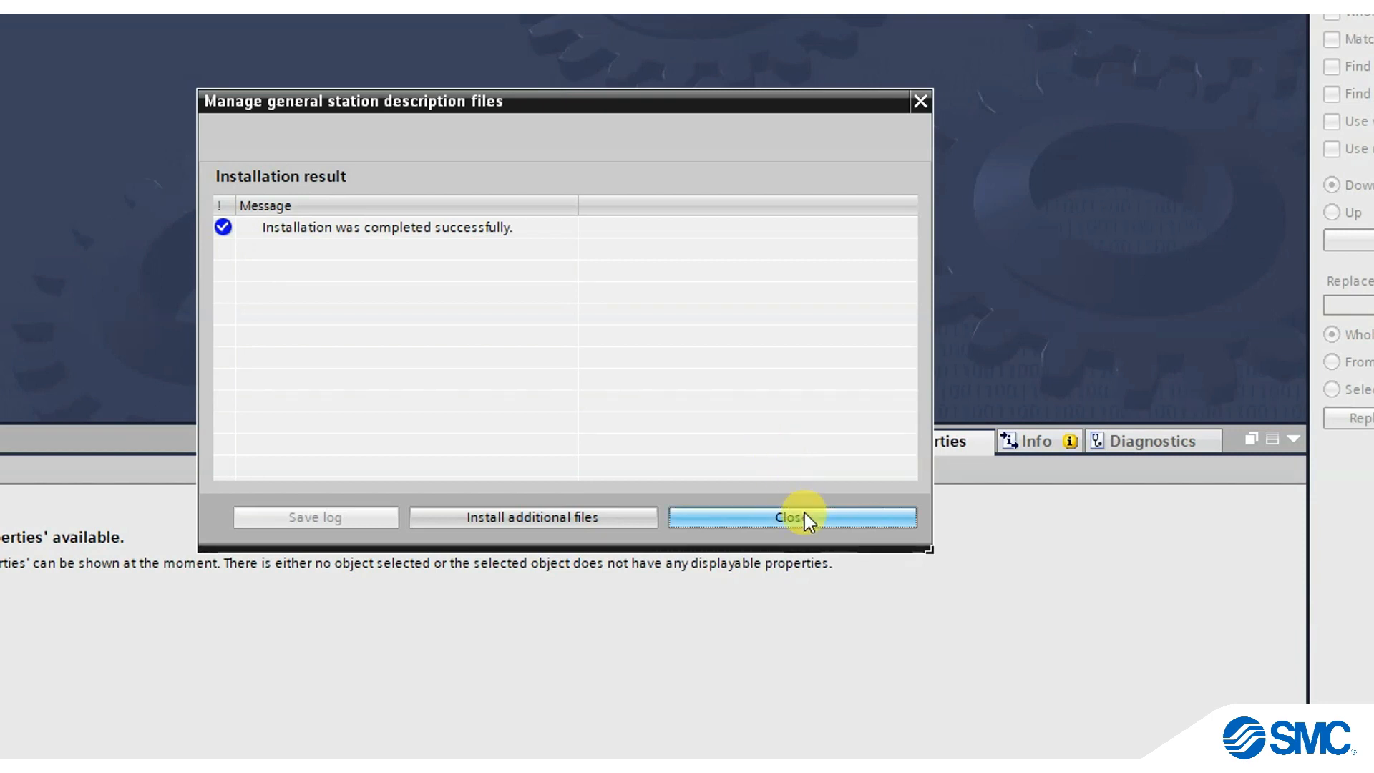
Dismiss the install result, open Devices & networks, and expand the PROFINET IO catalog toward EXA1.
click(782, 516)
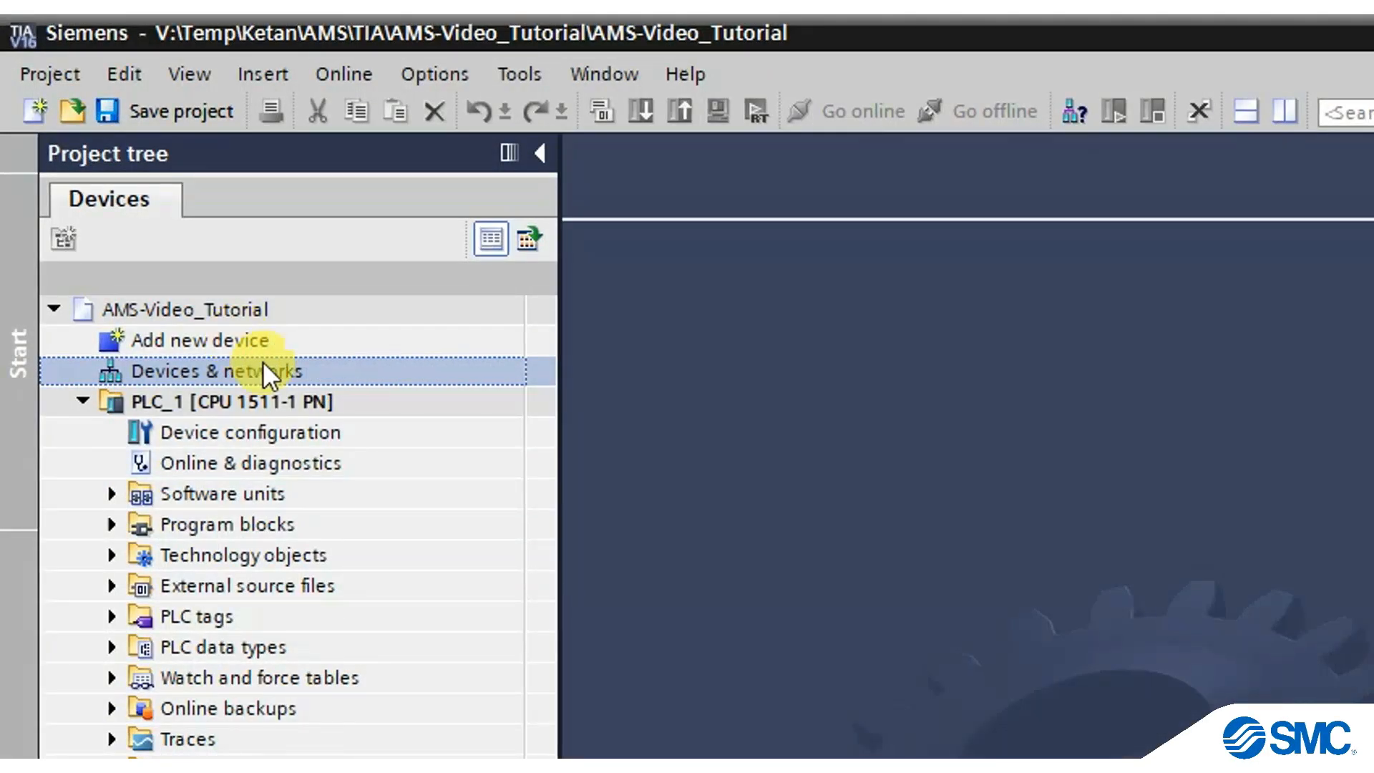
double_click(216, 370)
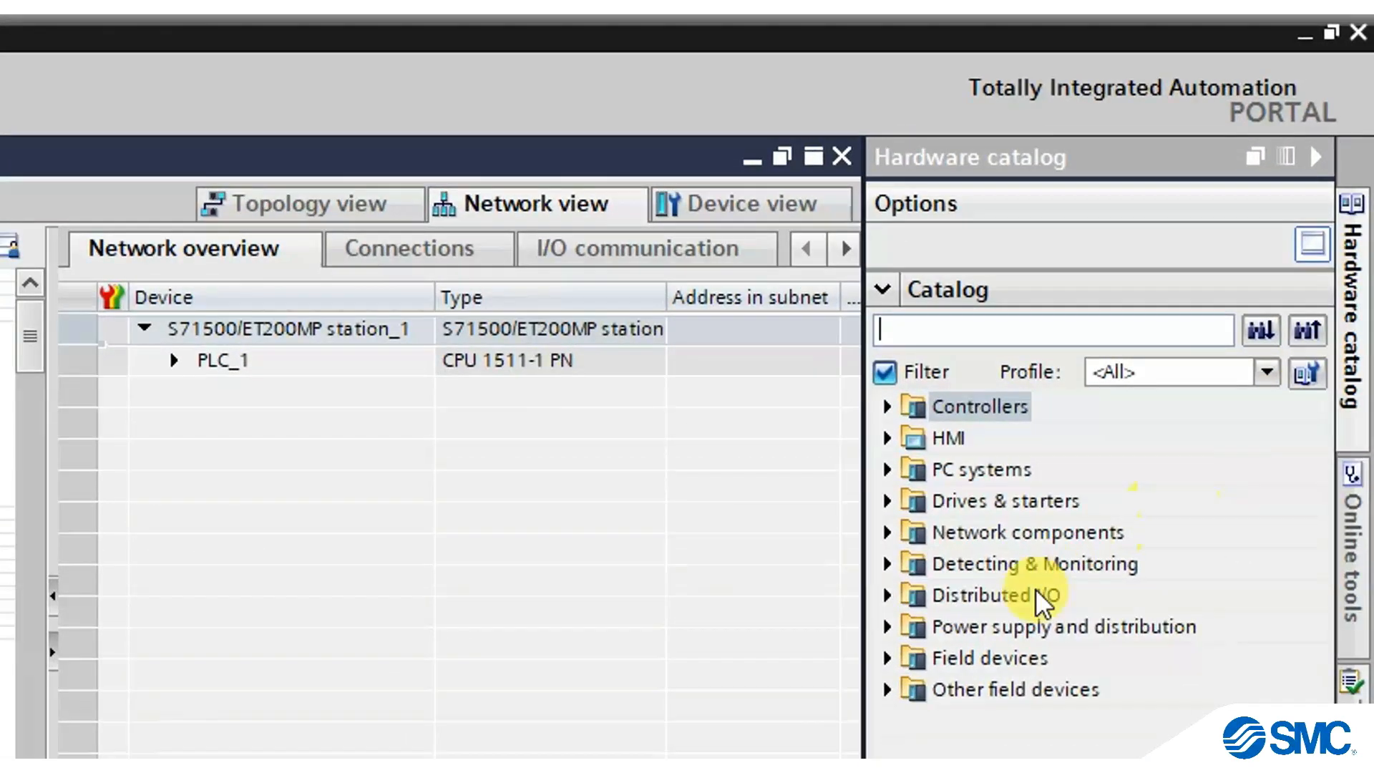
mouse_move(898, 702)
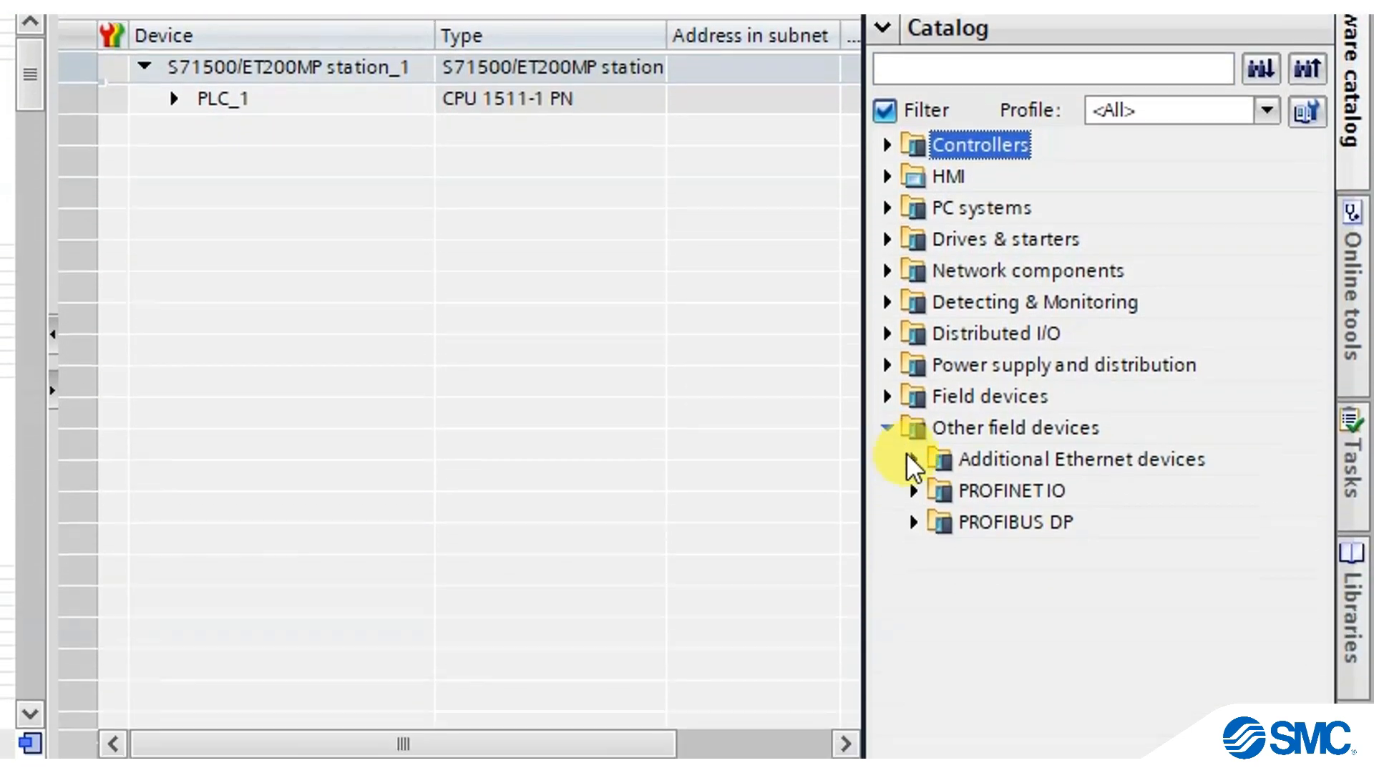
click(913, 490)
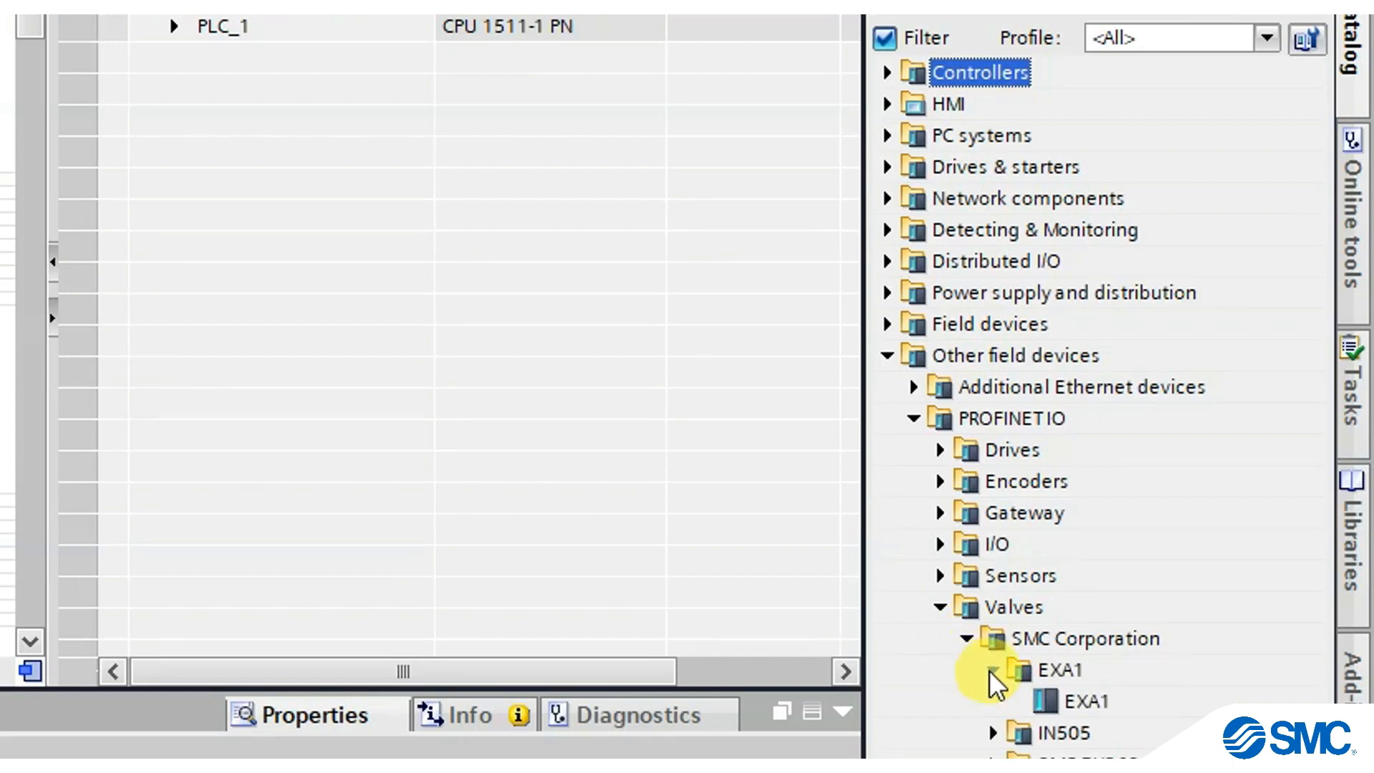
Drag the SMC EXA1 device from the hardware catalog into the network view.
drag(1058, 671, 219, 193)
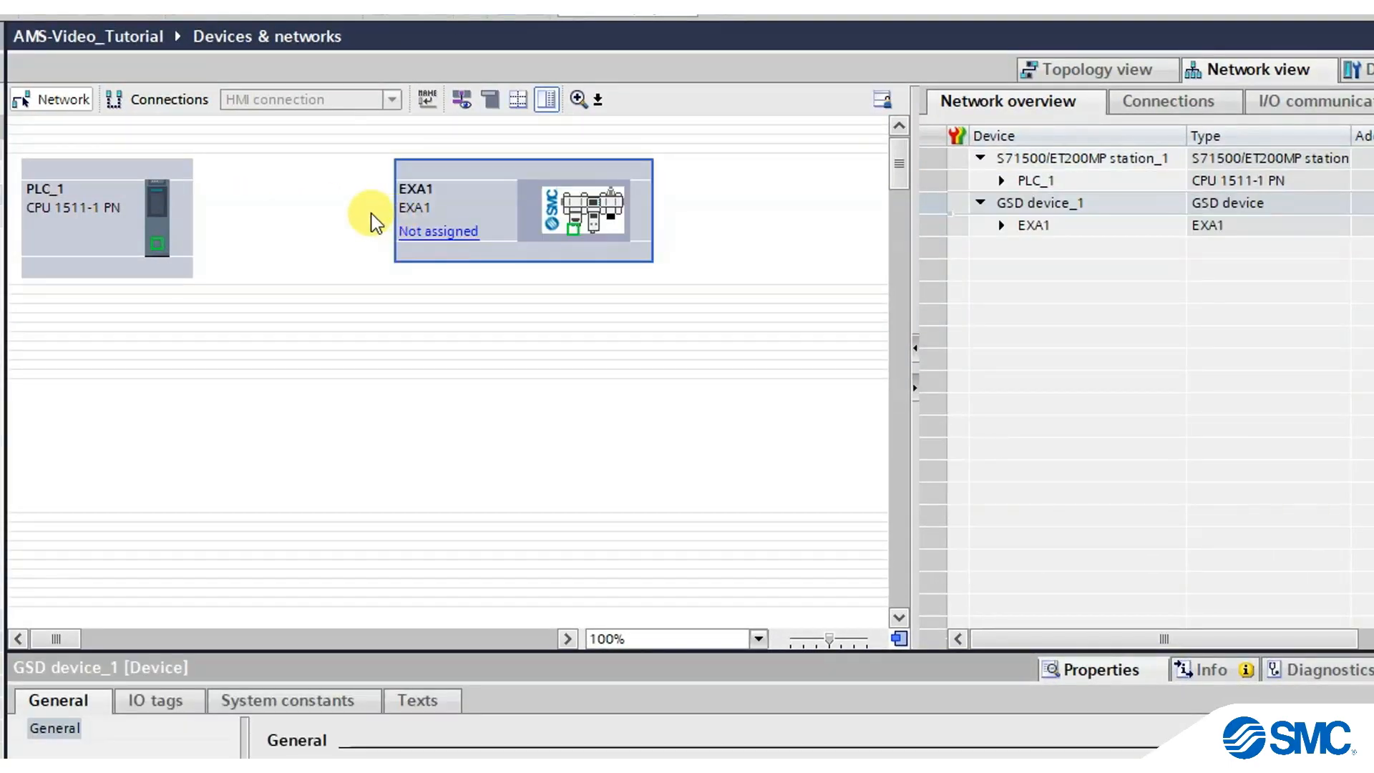
mouse_move(349, 218)
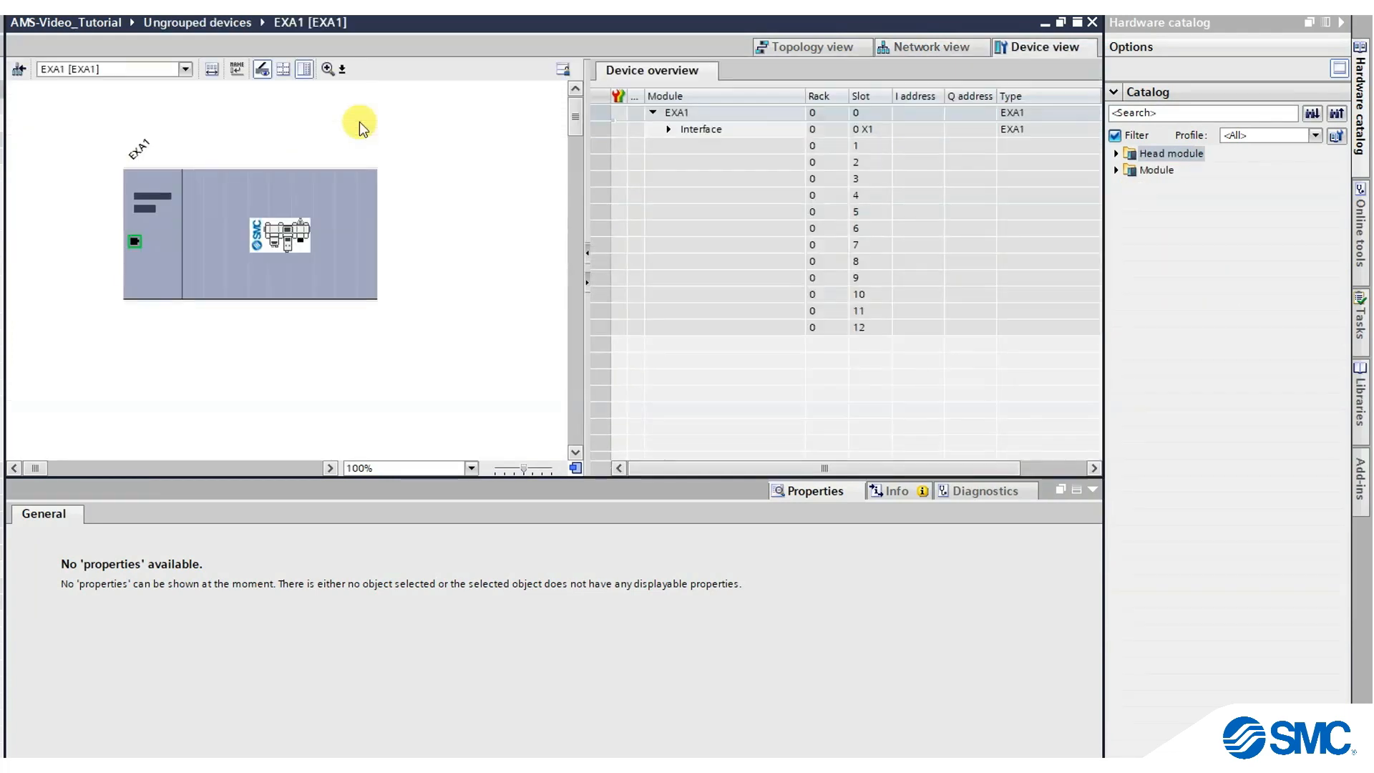
Expand EXA1's module catalog to the Wireless Base Unit and Wireless Remote Unit lists.
click(1116, 169)
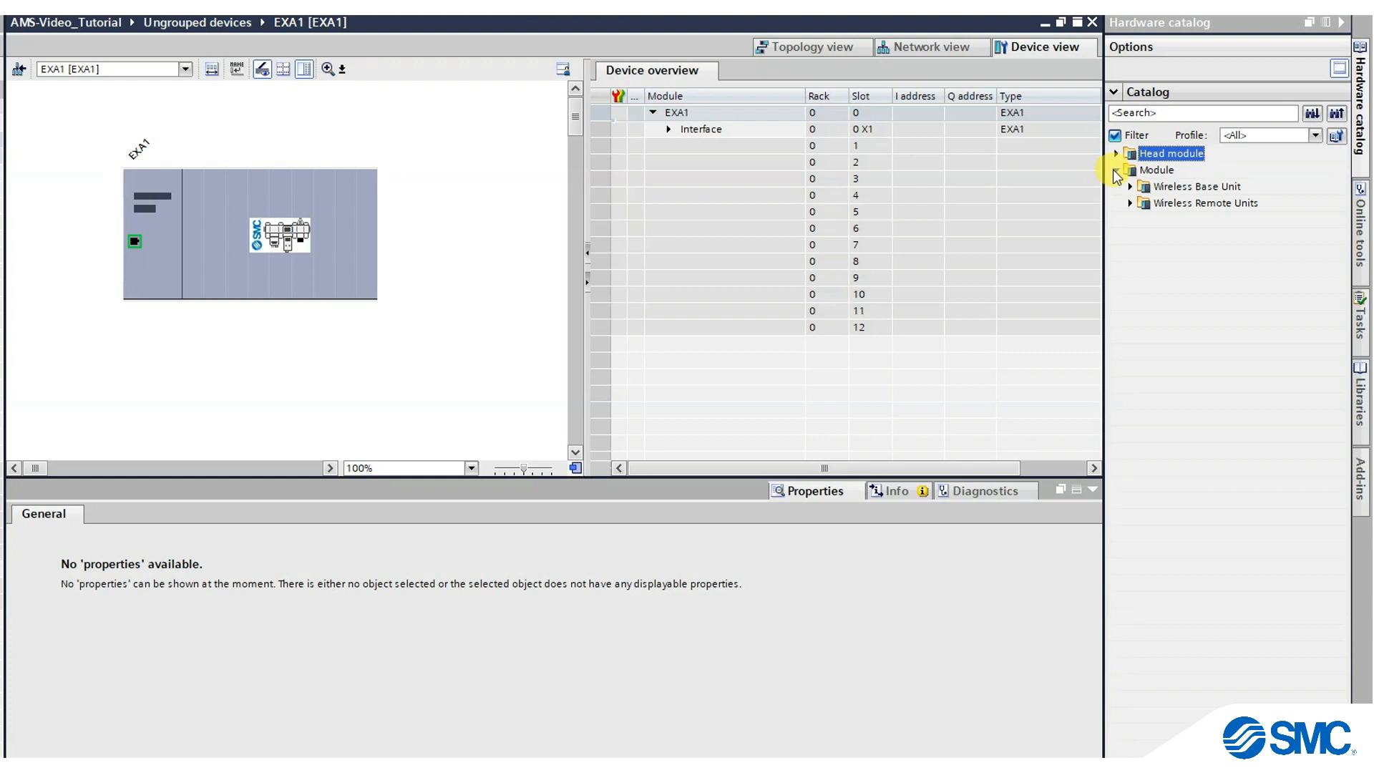
click(1117, 171)
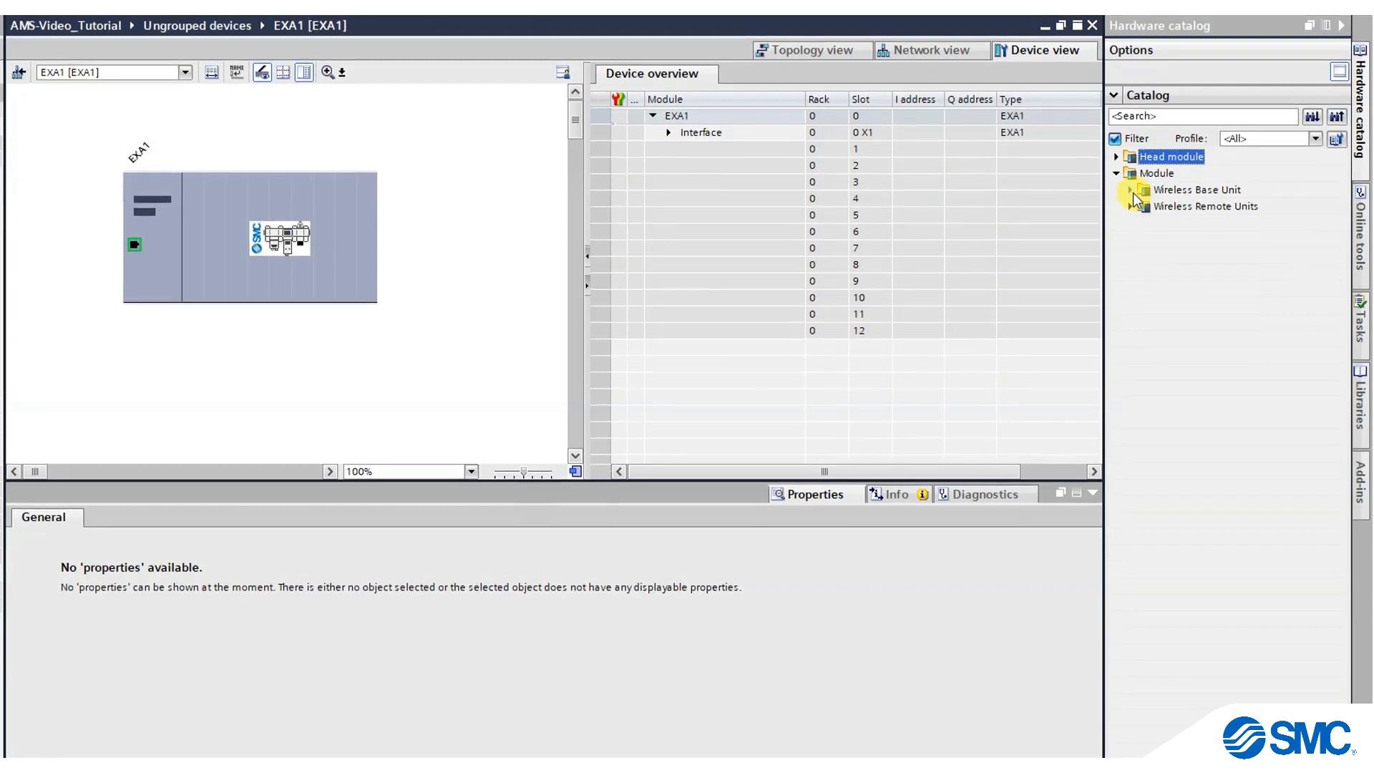
click(1137, 190)
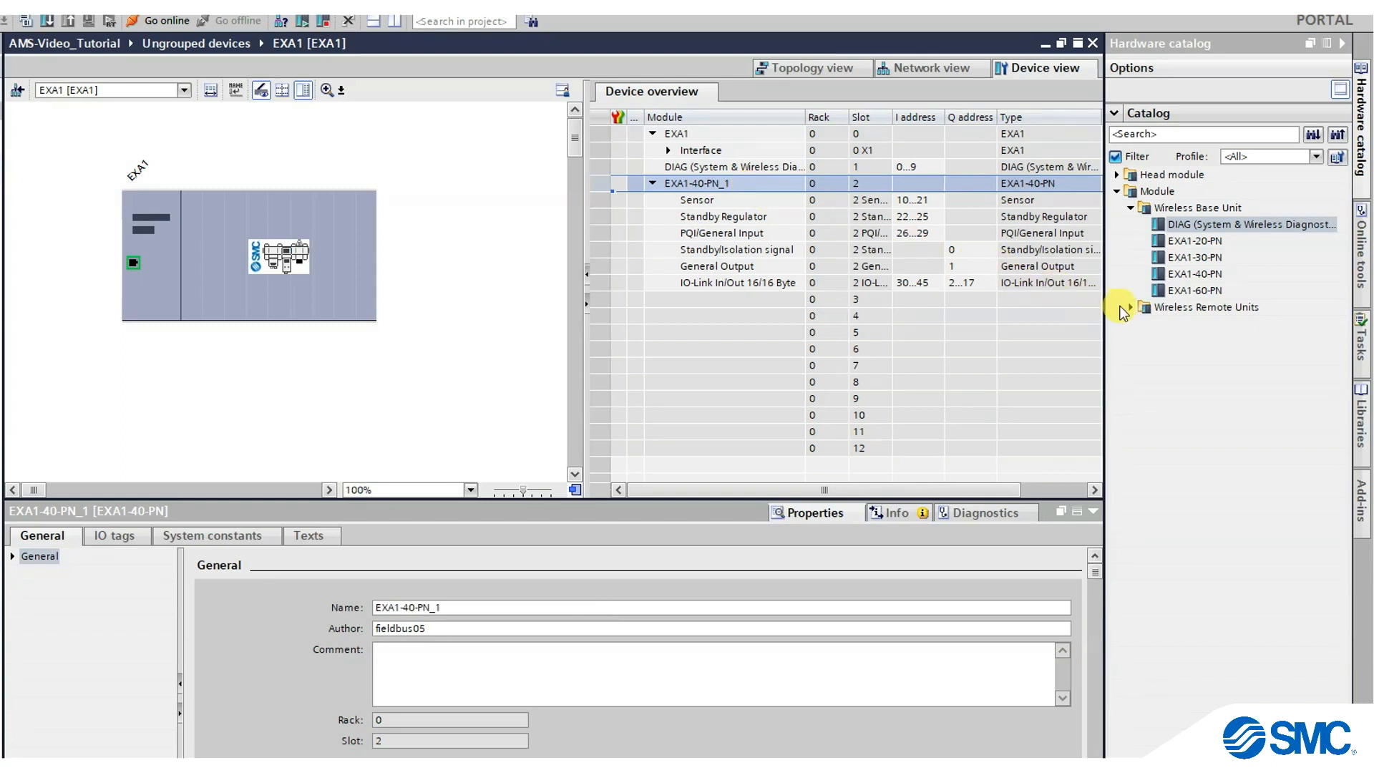
click(1131, 307)
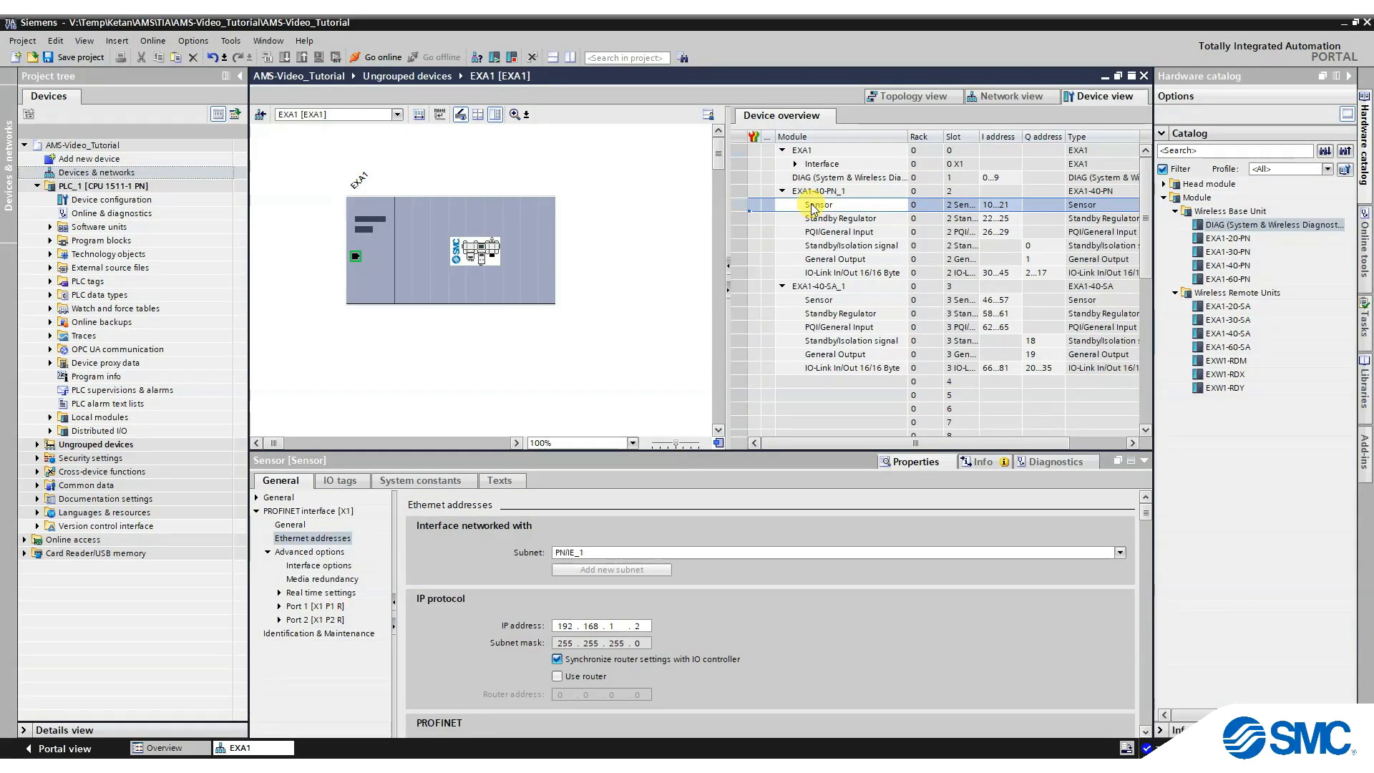
mouse_move(747, 257)
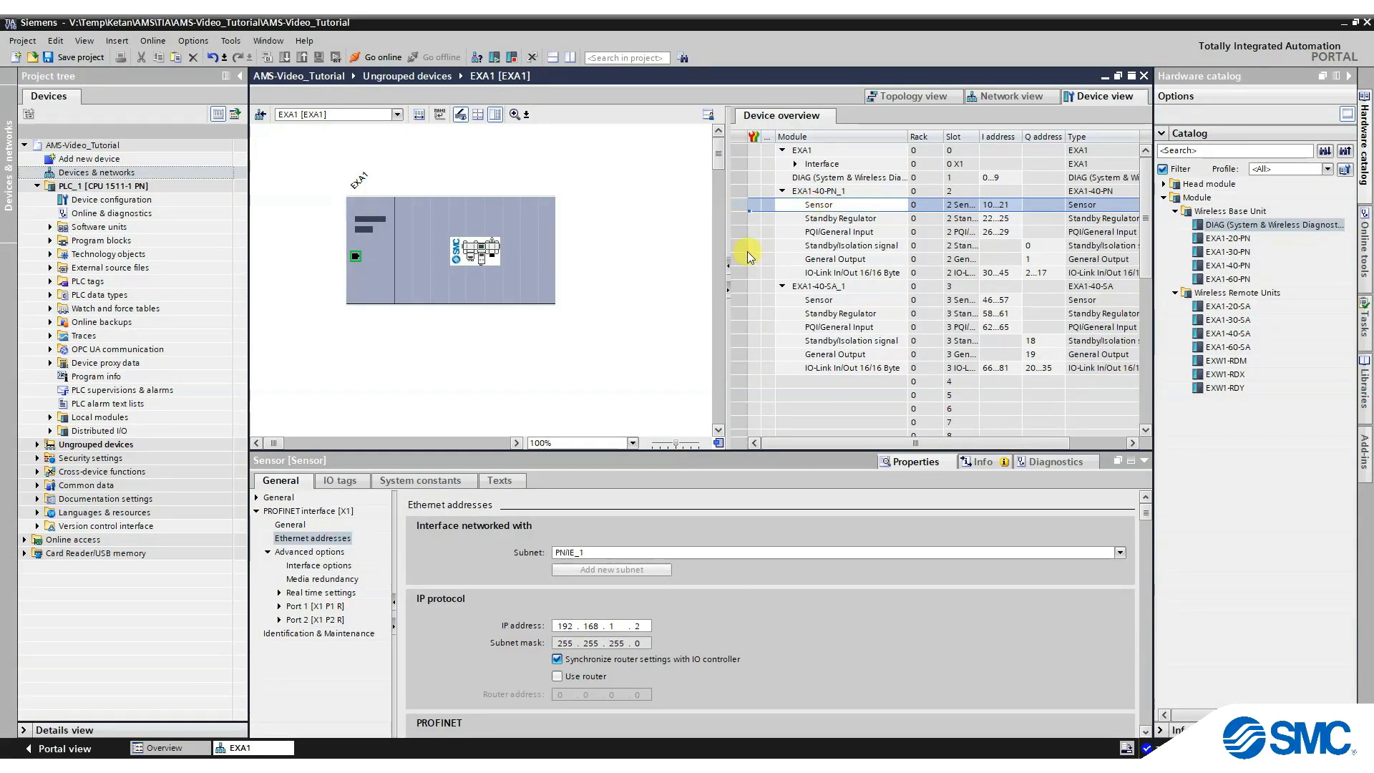
Show the Sensor submodule's parameters, then the Standby Regulator's 400/200 kPa settings.
click(302, 511)
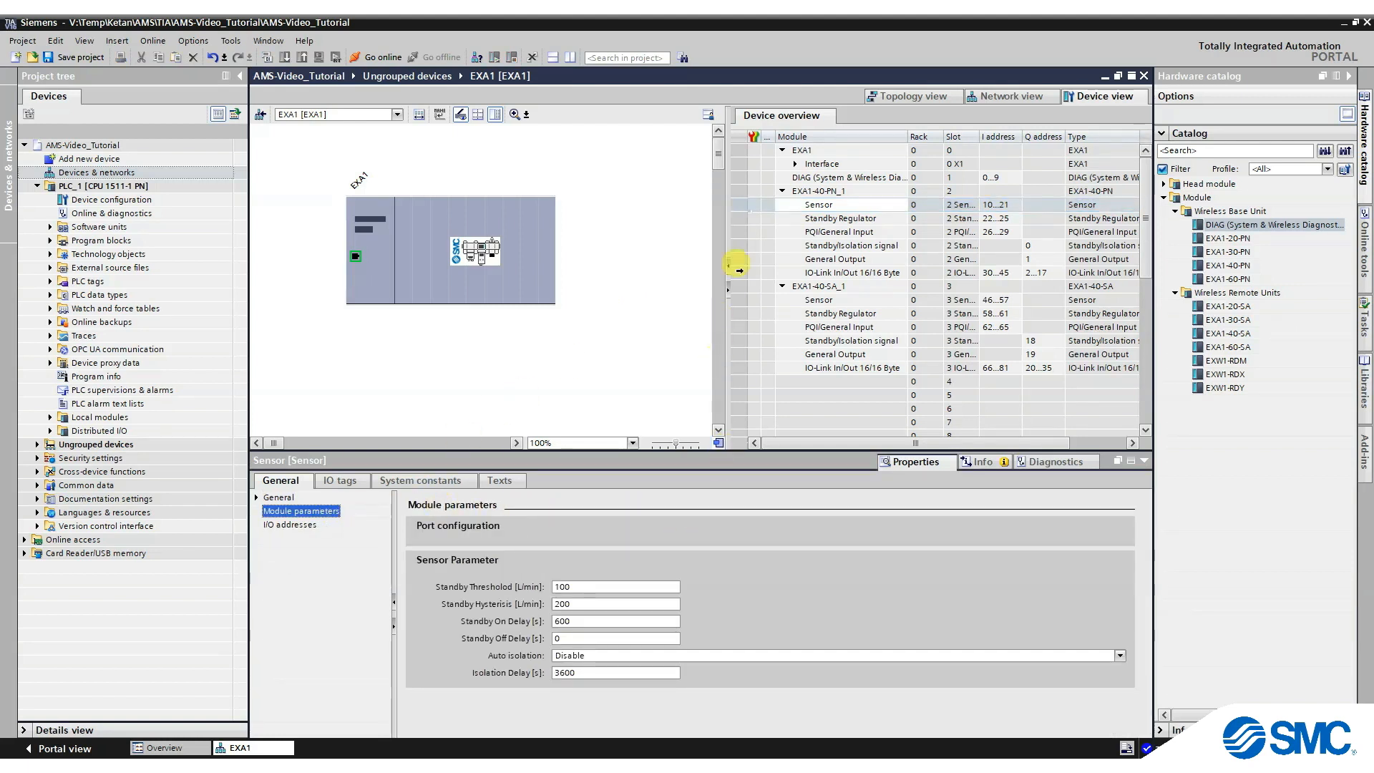
click(840, 219)
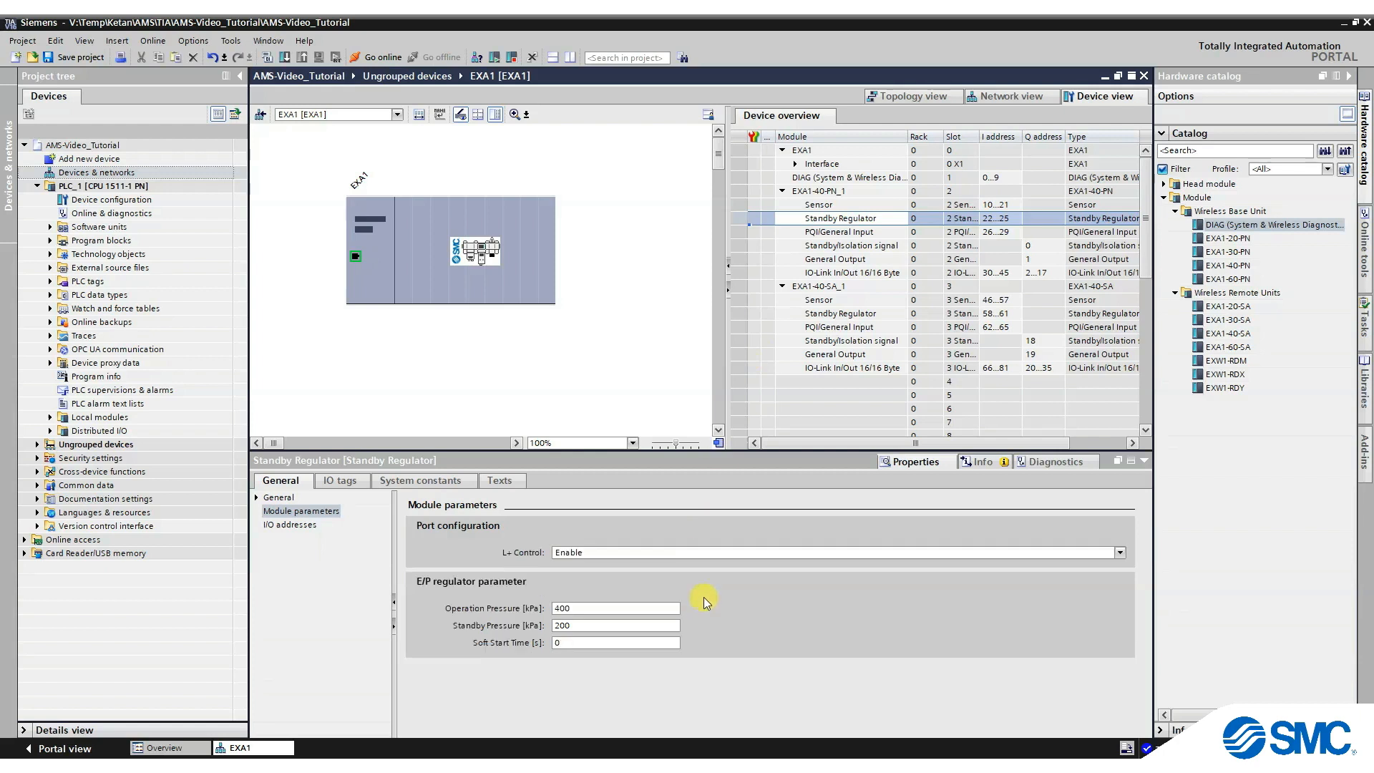